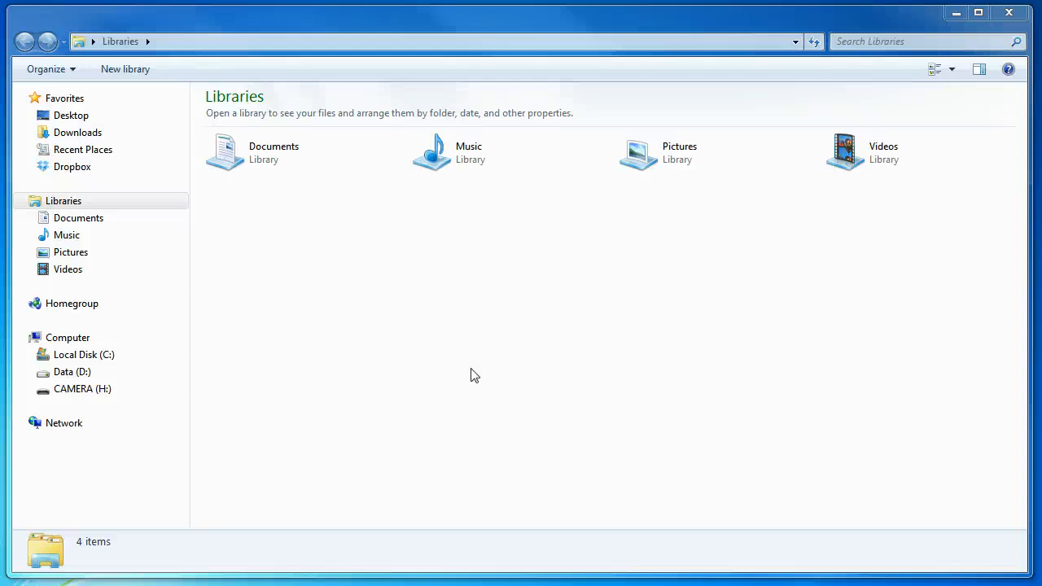
{"action": "mouse_move", "coordinate": [500, 231]}
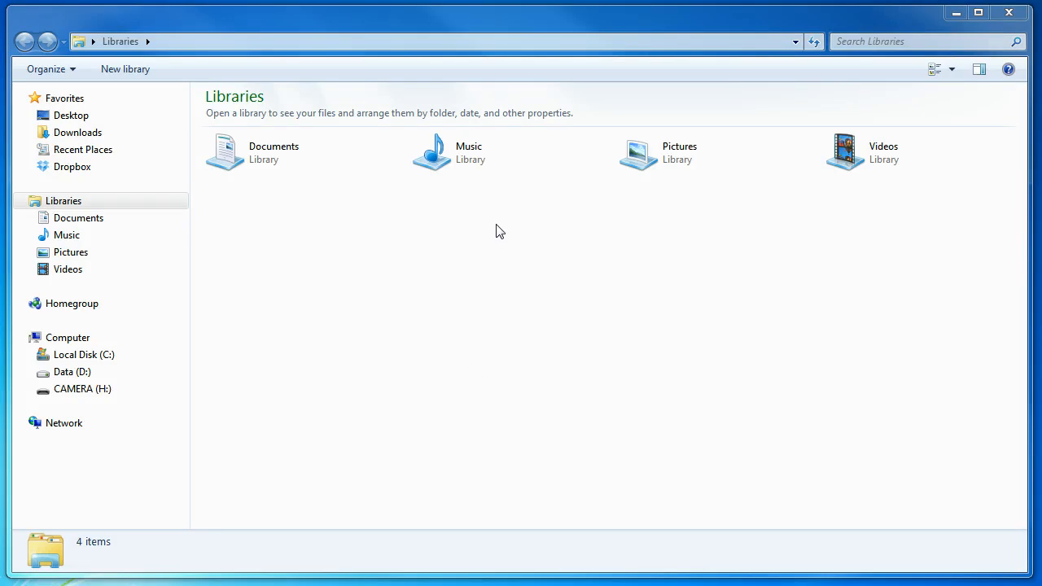
{"action": "mouse_move", "coordinate": [491, 239]}
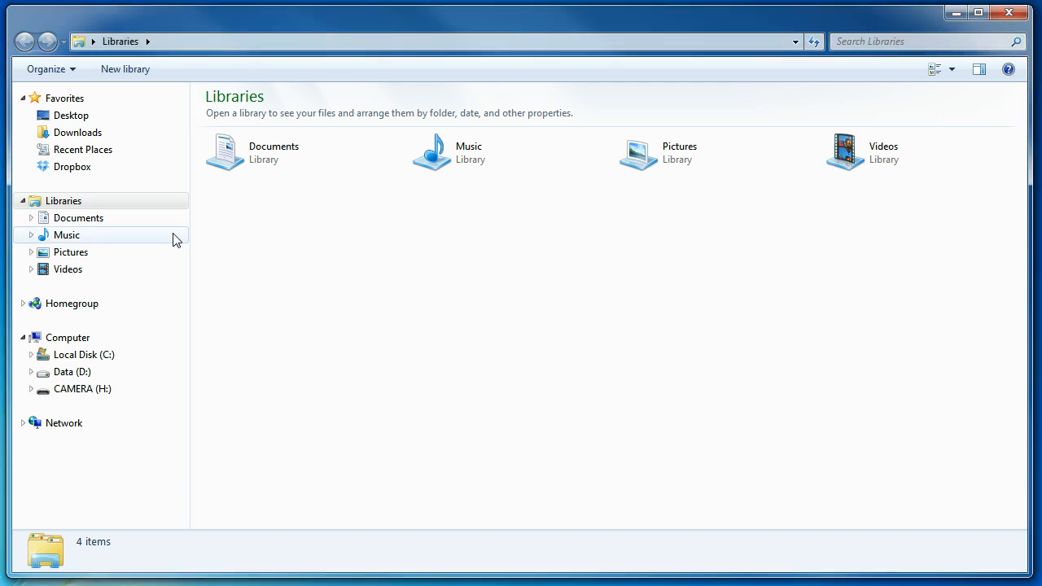
{"action": "mouse_move", "coordinate": [104, 334]}
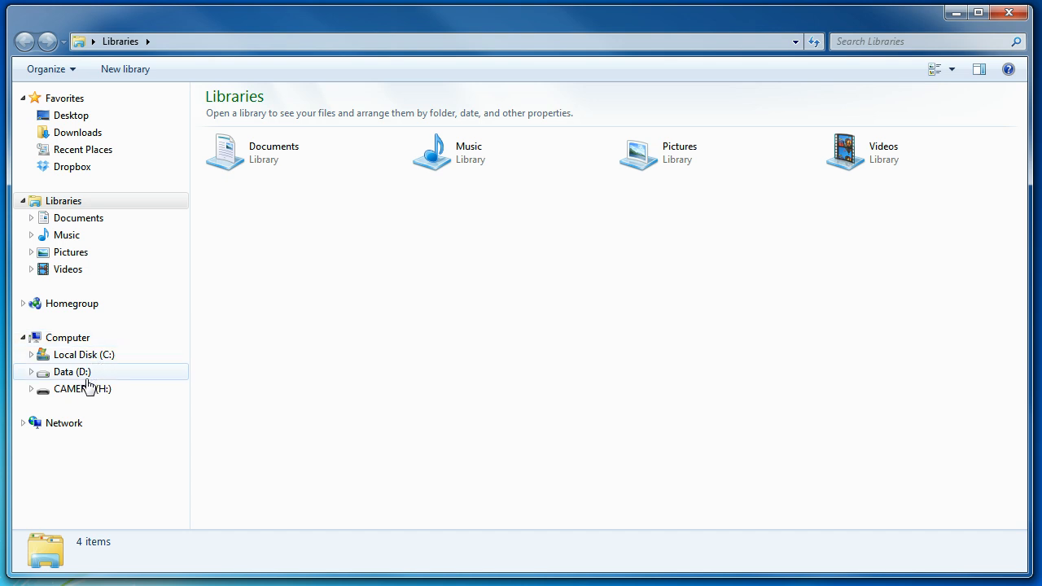
{"action": "mouse_move", "coordinate": [89, 381]}
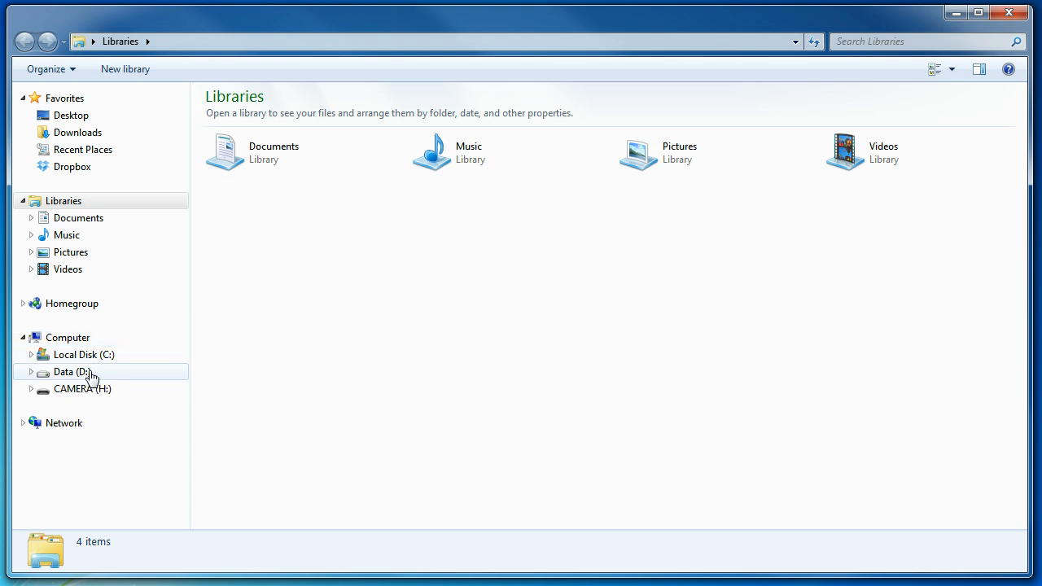
{"action": "mouse_move", "coordinate": [26, 414]}
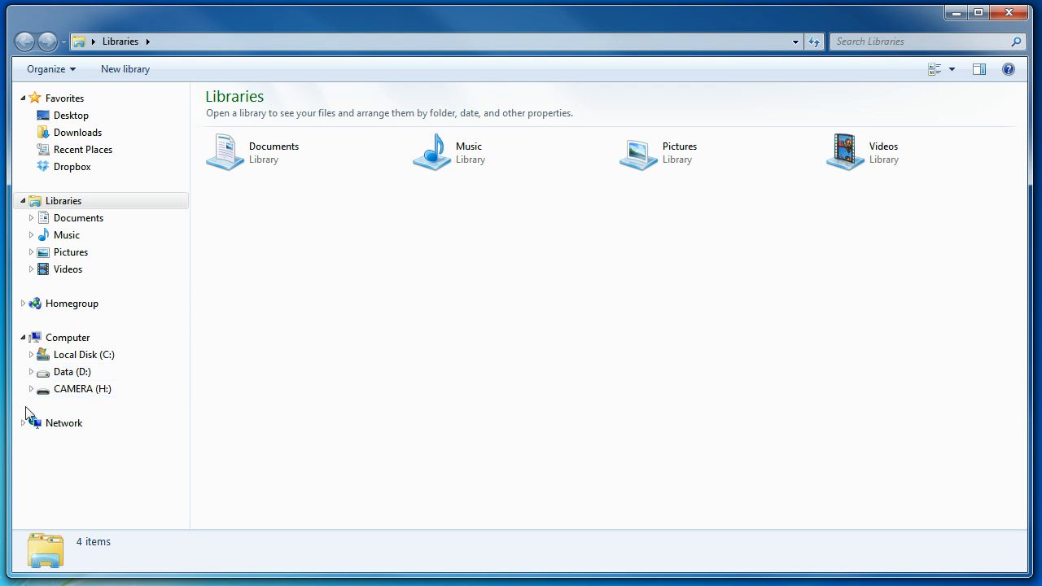
Step: Navigate from Local Disk (C:) into Users and into the Taylor user folder
{"action": "left_click", "coordinate": [84, 355]}
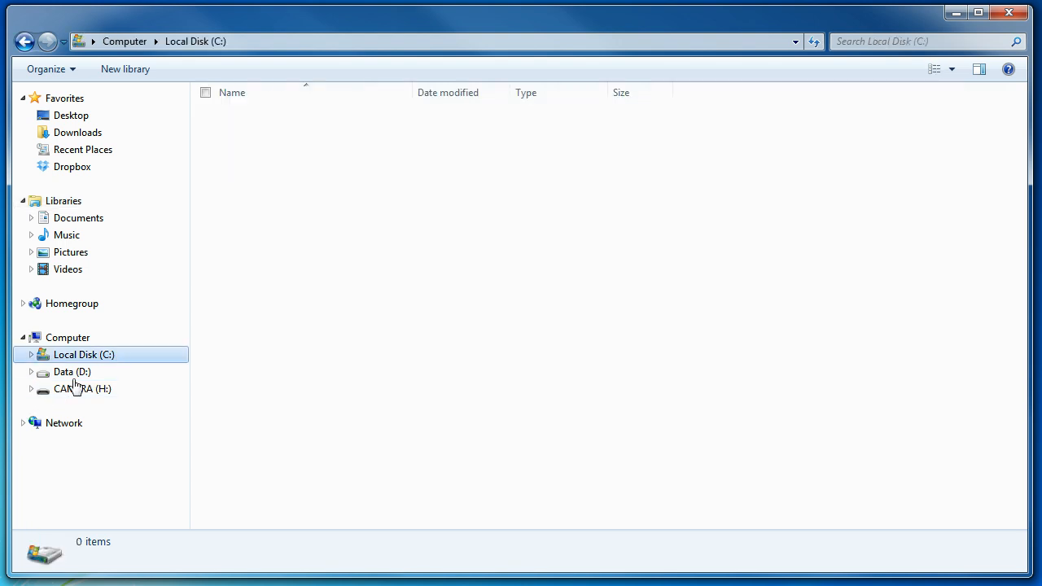
{"action": "double_click", "coordinate": [85, 355]}
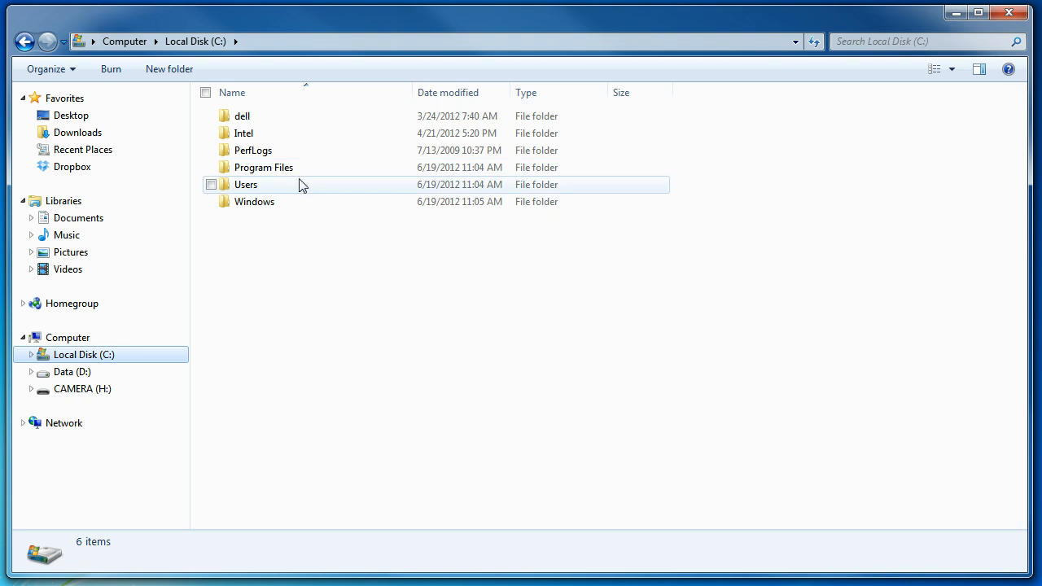
{"action": "double_click", "coordinate": [246, 184]}
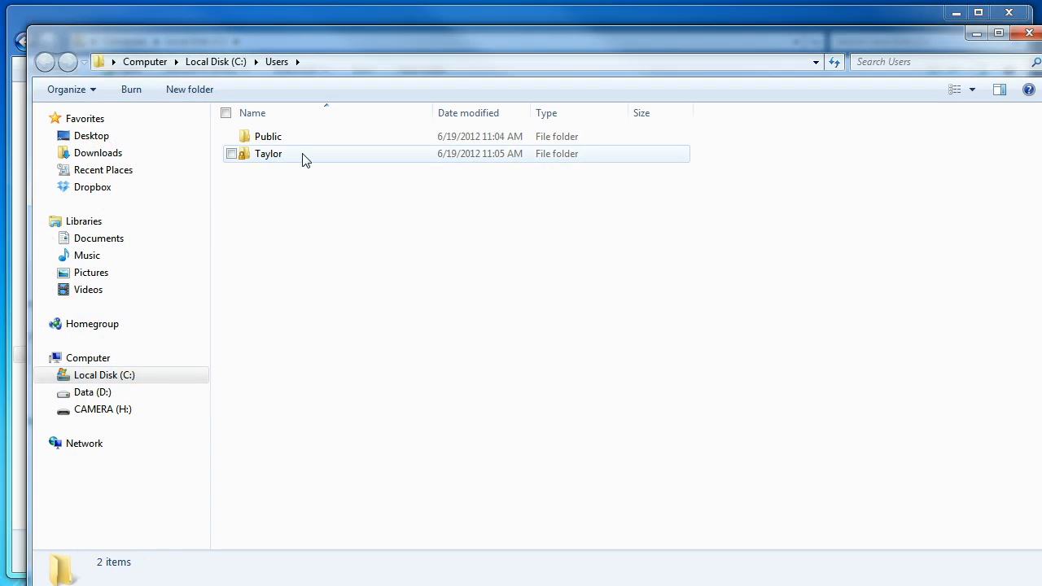
{"action": "double_click", "coordinate": [268, 153]}
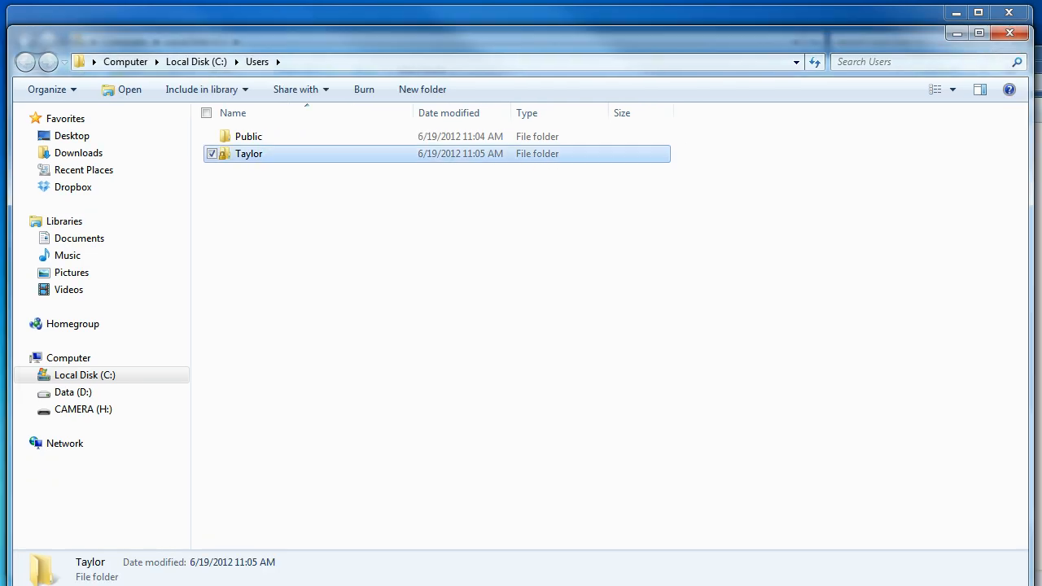
{"action": "double_click", "coordinate": [248, 153]}
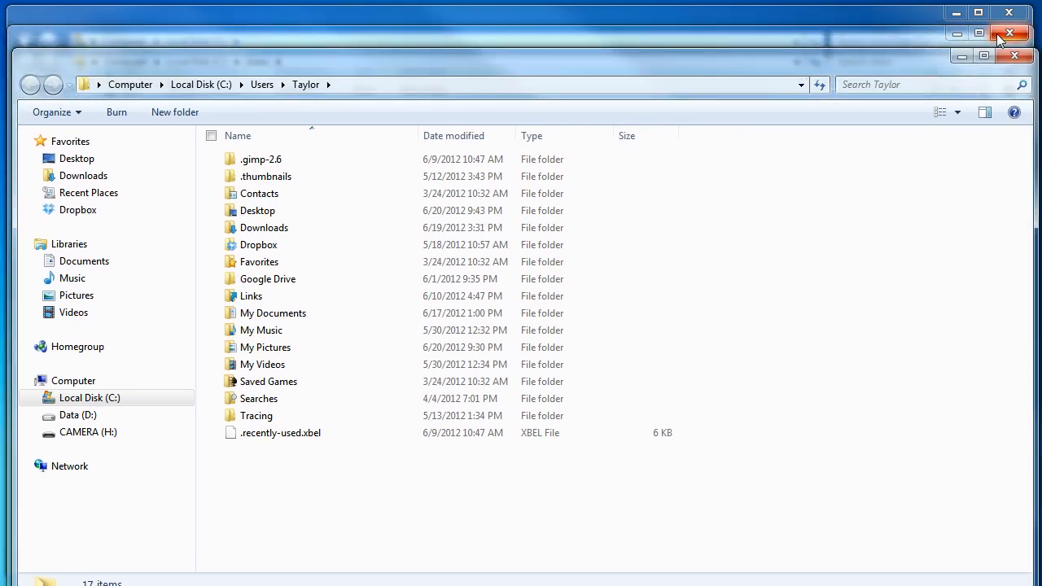
{"action": "left_click", "coordinate": [979, 13]}
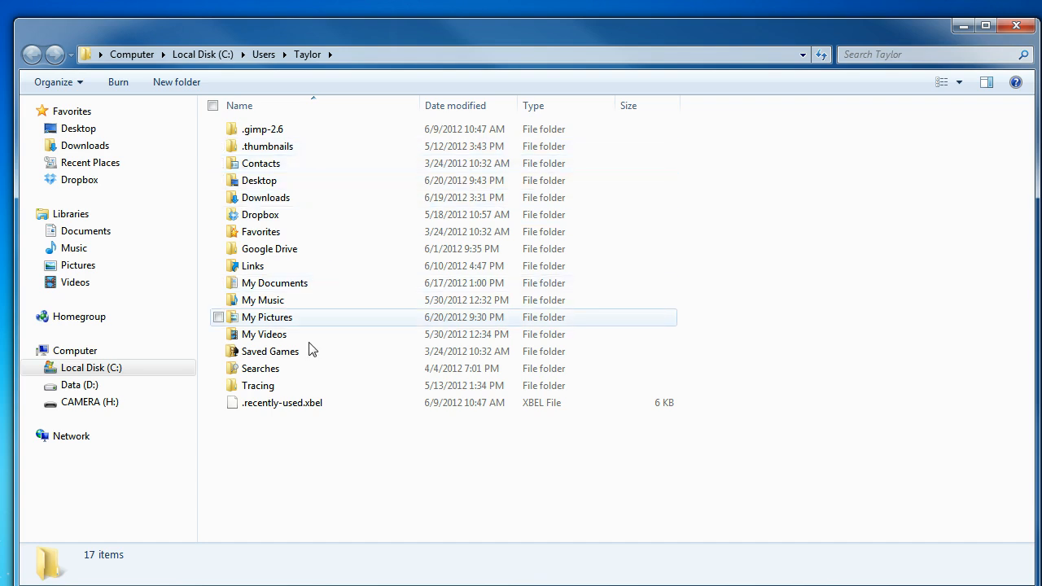
{"action": "mouse_move", "coordinate": [339, 163]}
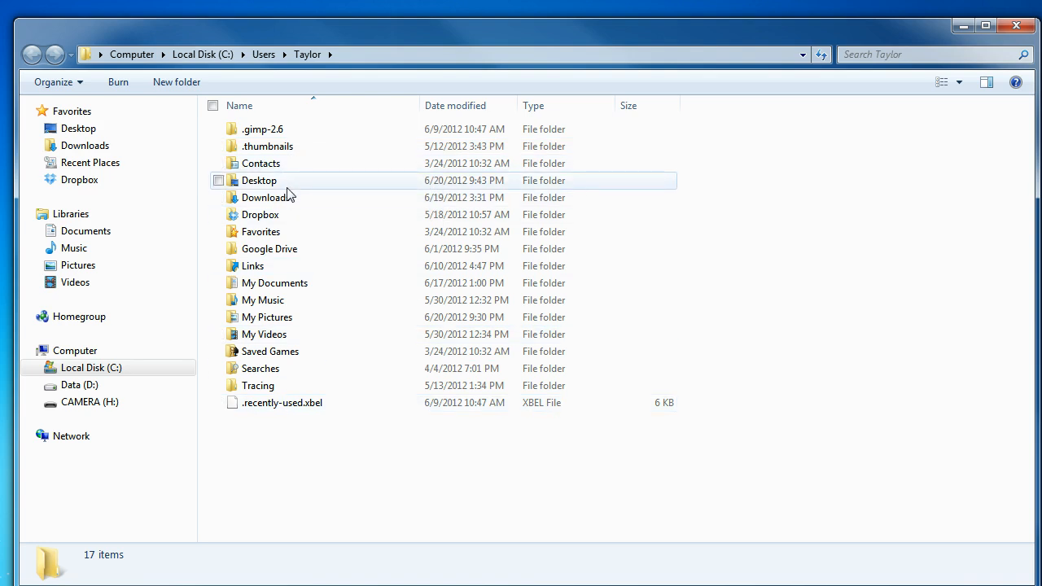
Step: In Folder Options > View, enable 'Show hidden files, folders, and drives' so AppData appears
{"action": "left_click", "coordinate": [52, 81]}
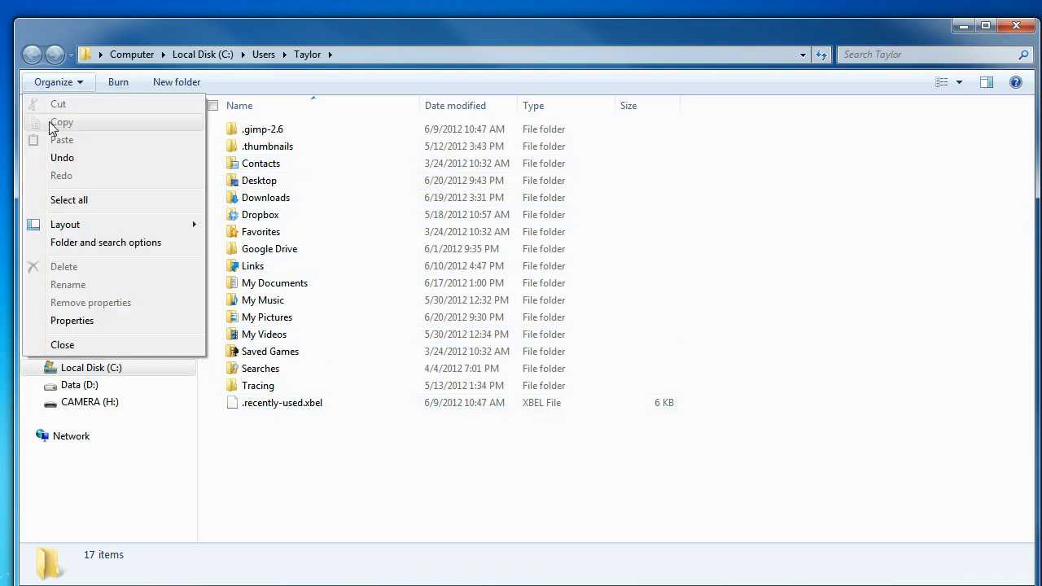
{"action": "left_click", "coordinate": [104, 241]}
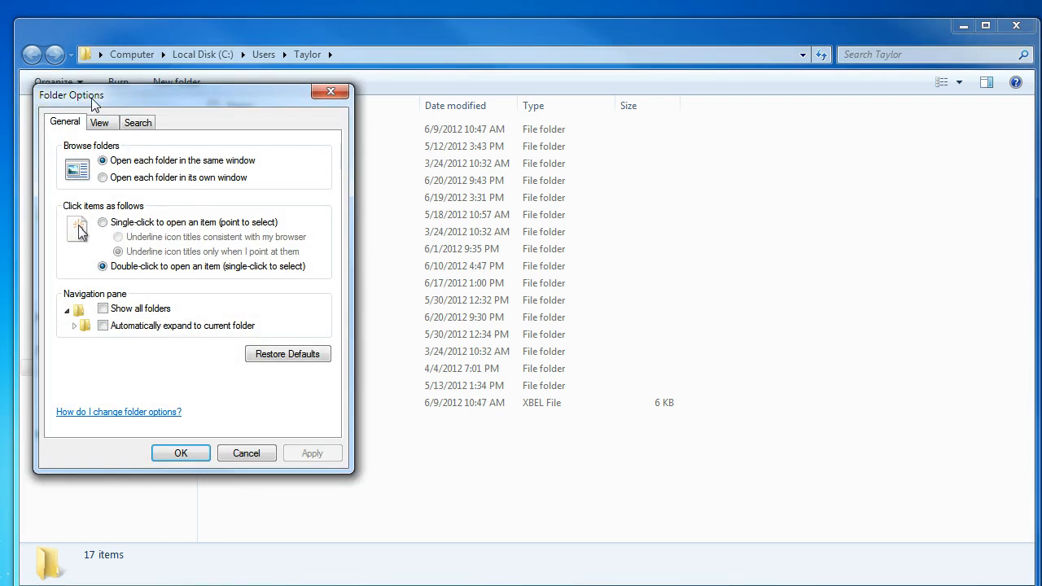
{"action": "left_click", "coordinate": [98, 122]}
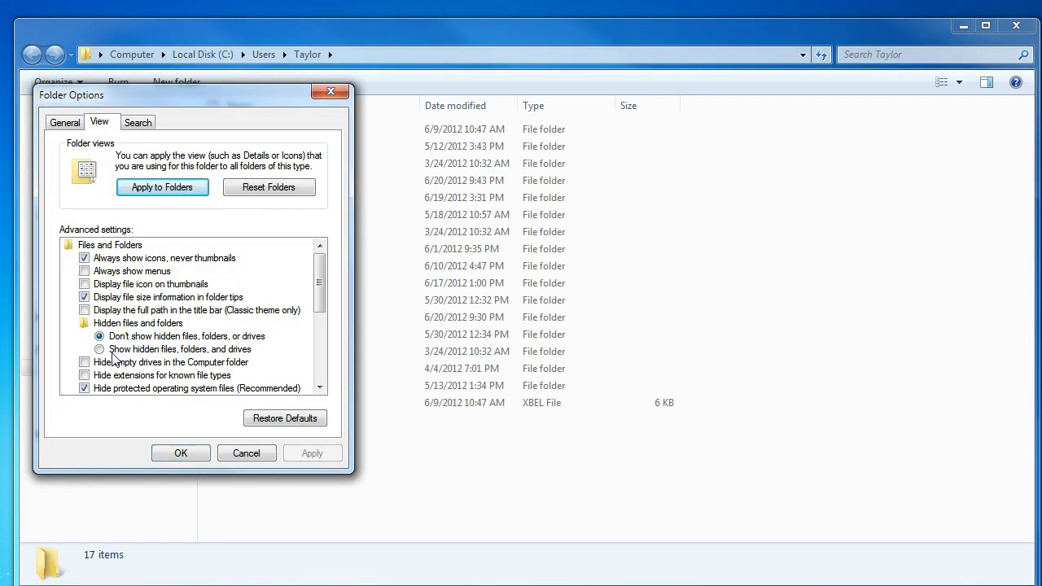
{"action": "left_click", "coordinate": [97, 349]}
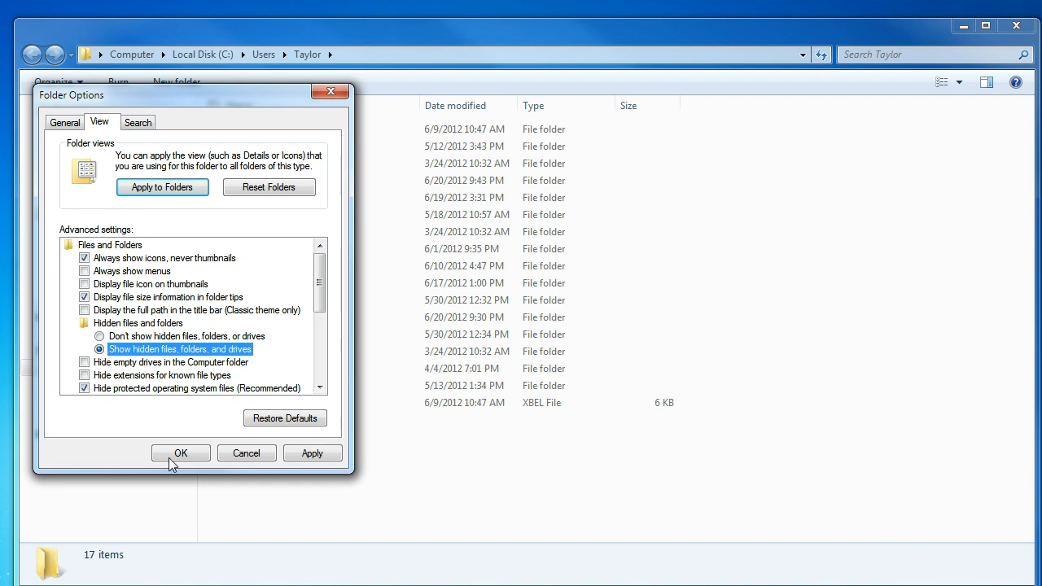
{"action": "left_click", "coordinate": [180, 453]}
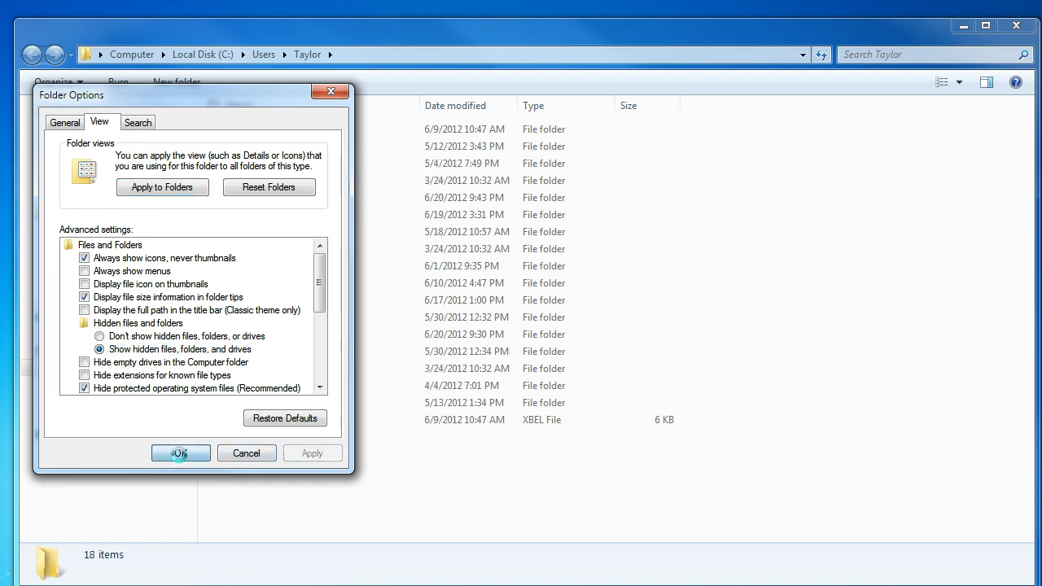
{"action": "left_click", "coordinate": [179, 453]}
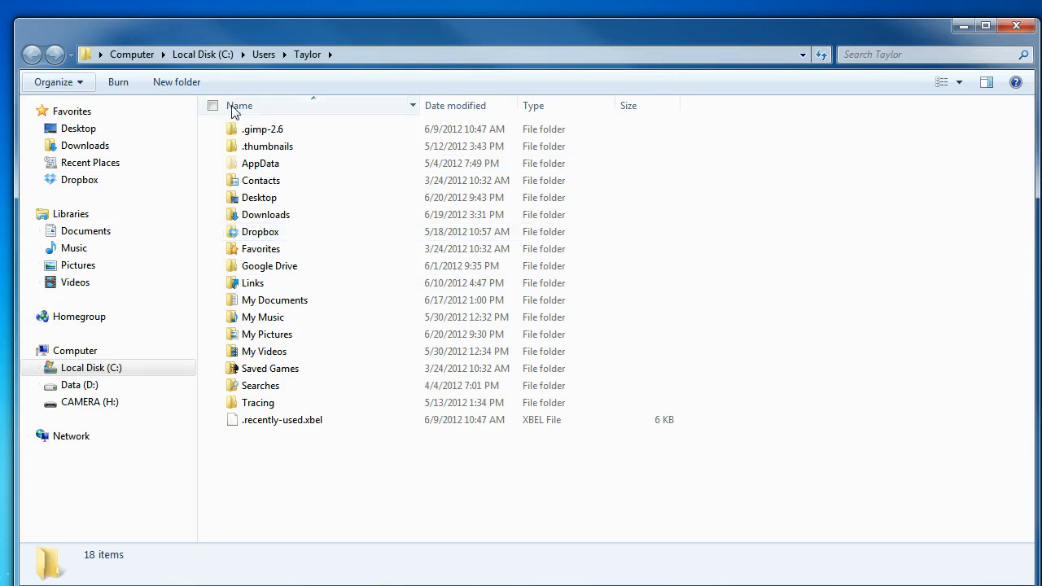
Step: Go into AppData\Roaming and enter the Apple Computer\iTunes\iPod Software Updates path in the address bar
{"action": "left_click", "coordinate": [261, 163]}
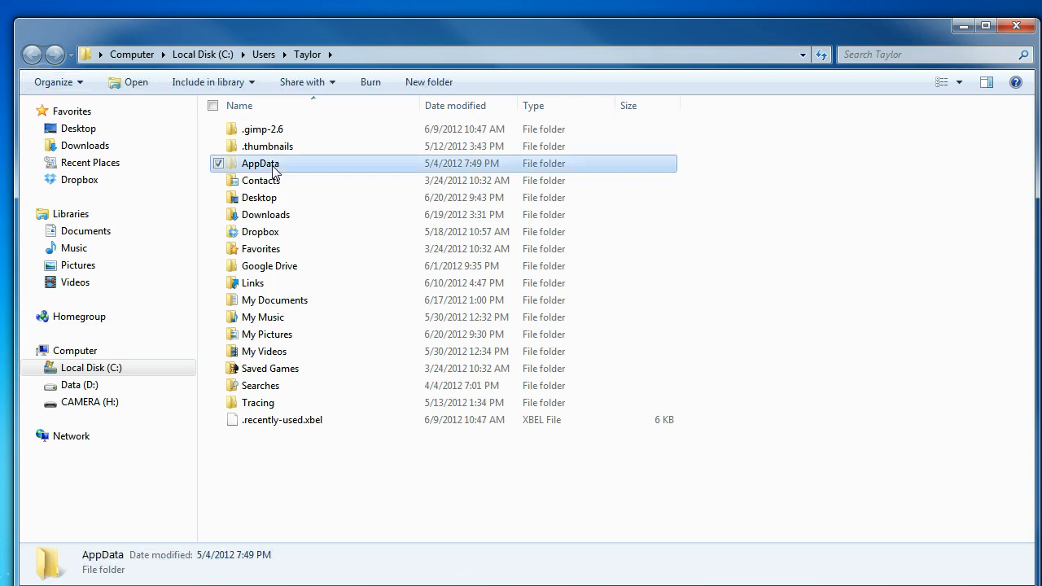
{"action": "double_click", "coordinate": [261, 163]}
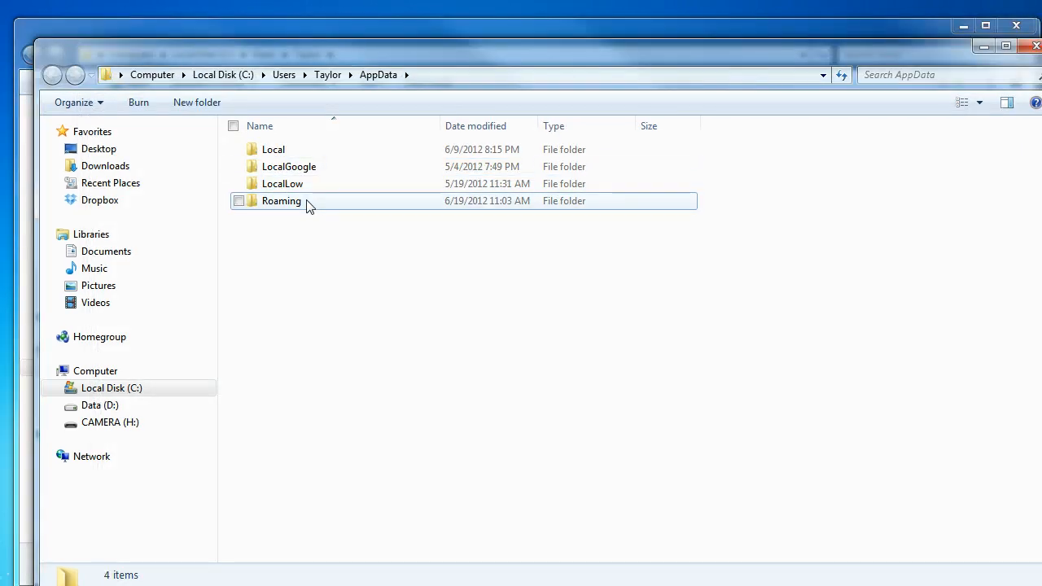
{"action": "double_click", "coordinate": [280, 202]}
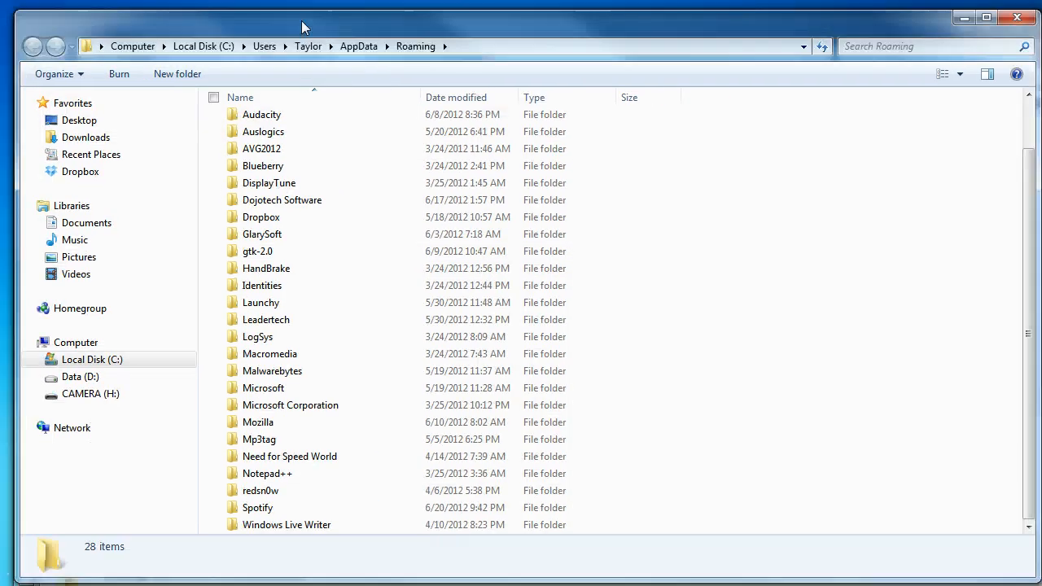
{"action": "mouse_move", "coordinate": [326, 147]}
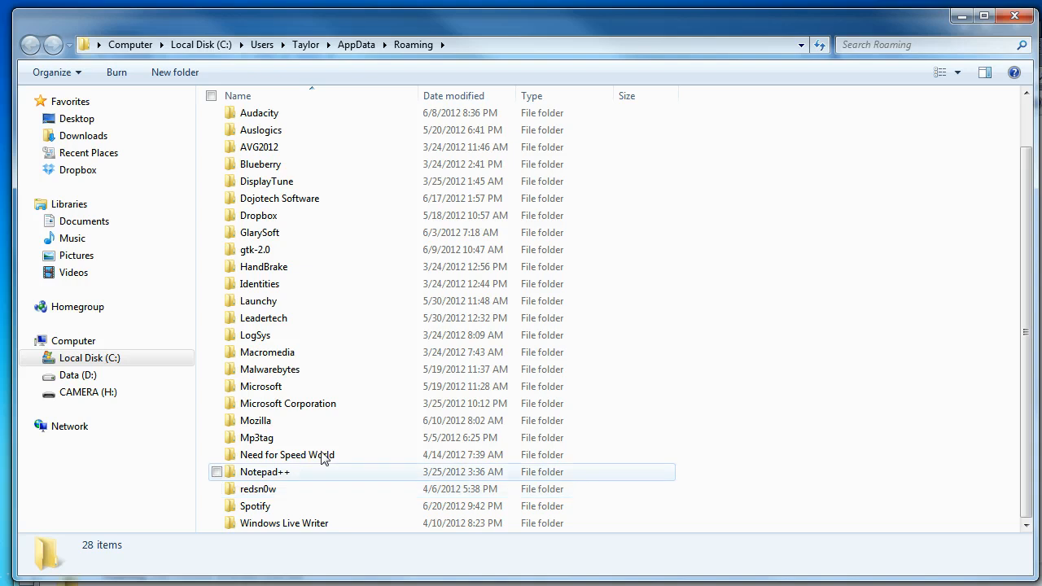
{"action": "scroll", "scroll_direction": "up", "scroll_amount": 3}
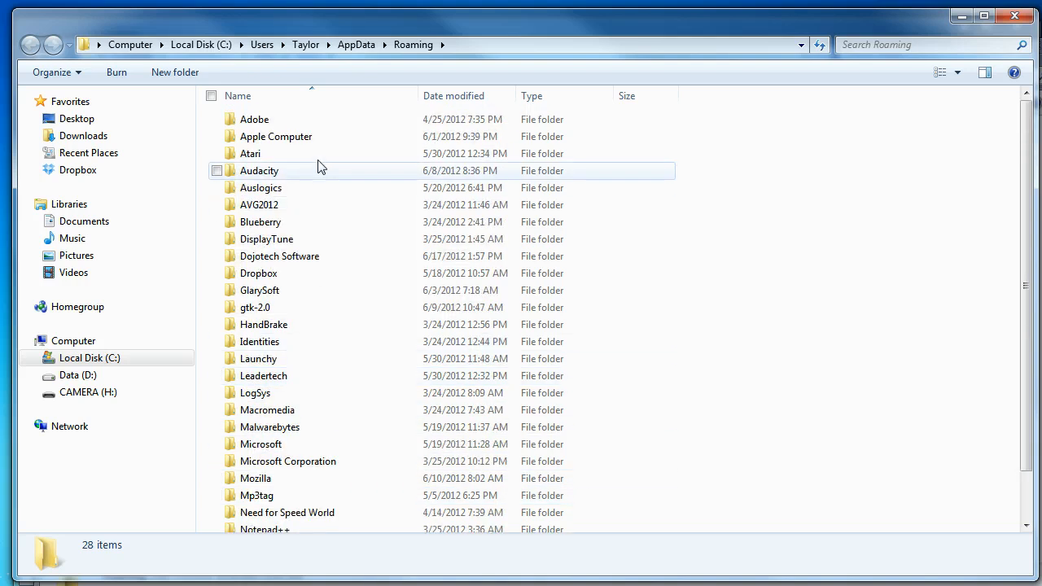
{"action": "mouse_move", "coordinate": [355, 290]}
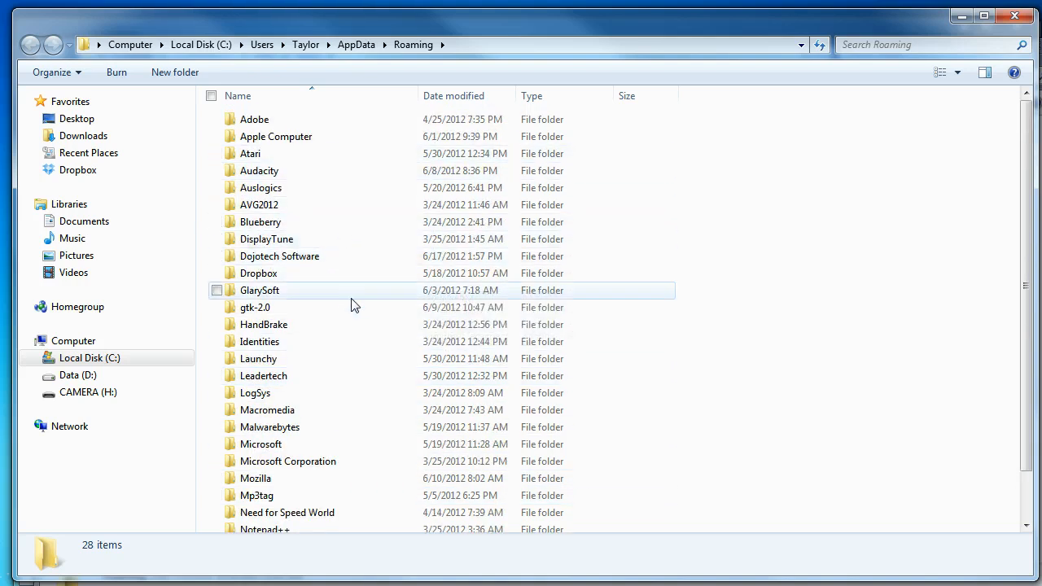
{"action": "mouse_move", "coordinate": [415, 257]}
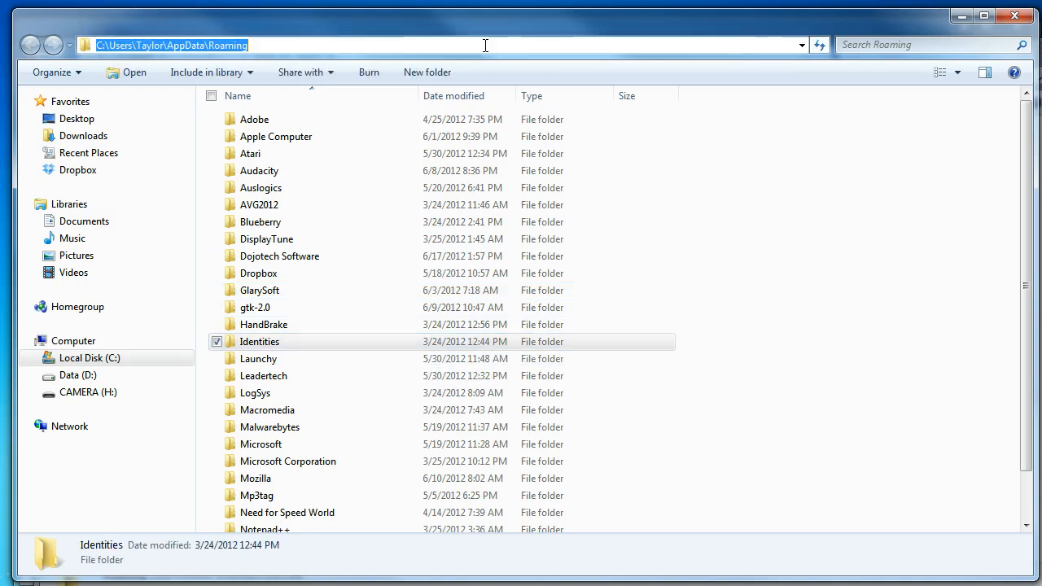
{"action": "type", "text": "C:\\Users\\(username here)\\AppData\\Roaming\\Apple Computer\\iTunes\\iPod Software Updates"}
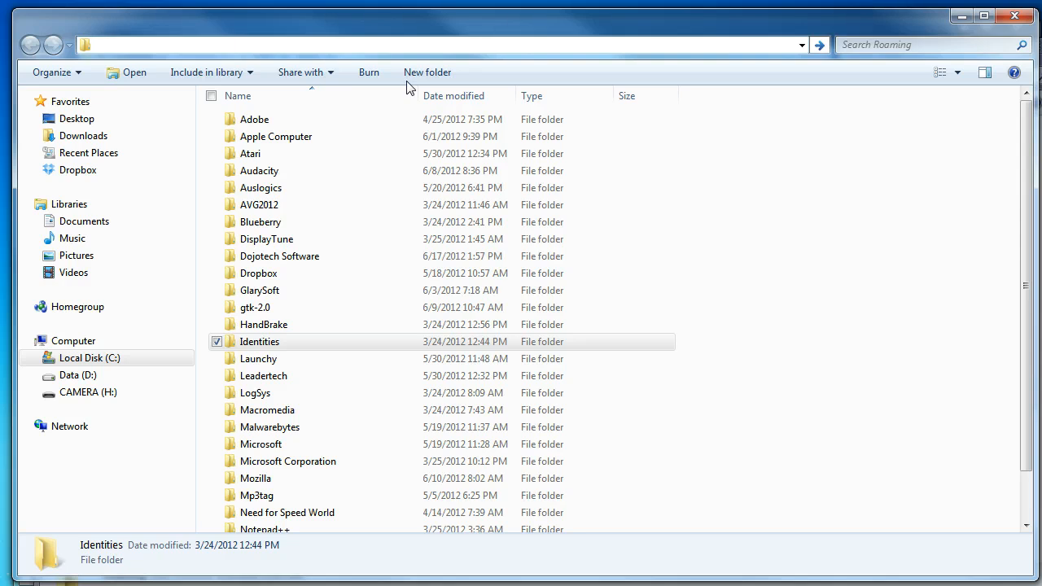
Step: Go into Apple Computer > iTunes > iPod Software Updates, revealing the ~767 MB iPod restore .ipsw file
{"action": "double_click", "coordinate": [275, 137]}
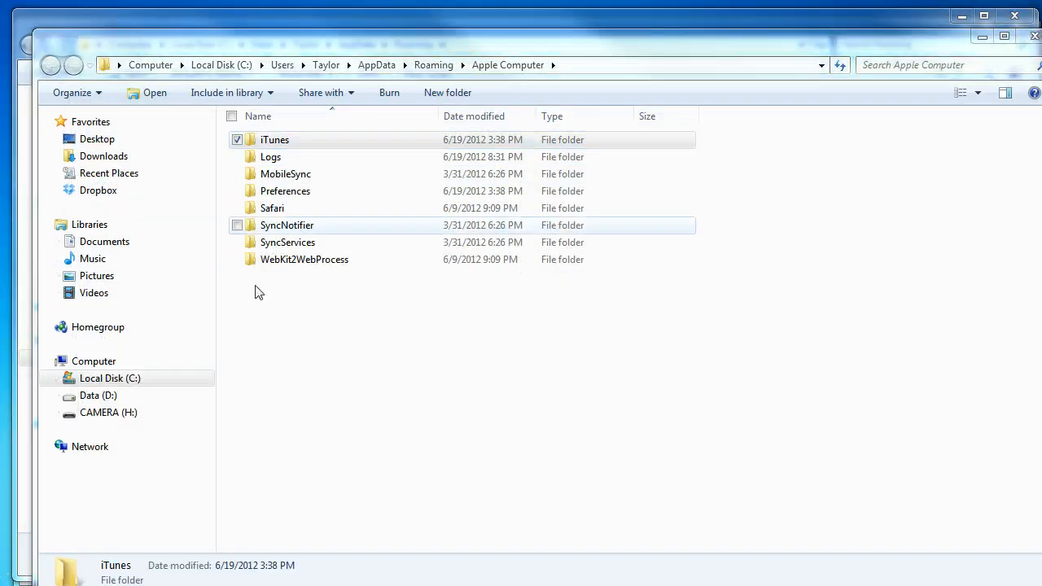
{"action": "double_click", "coordinate": [274, 141]}
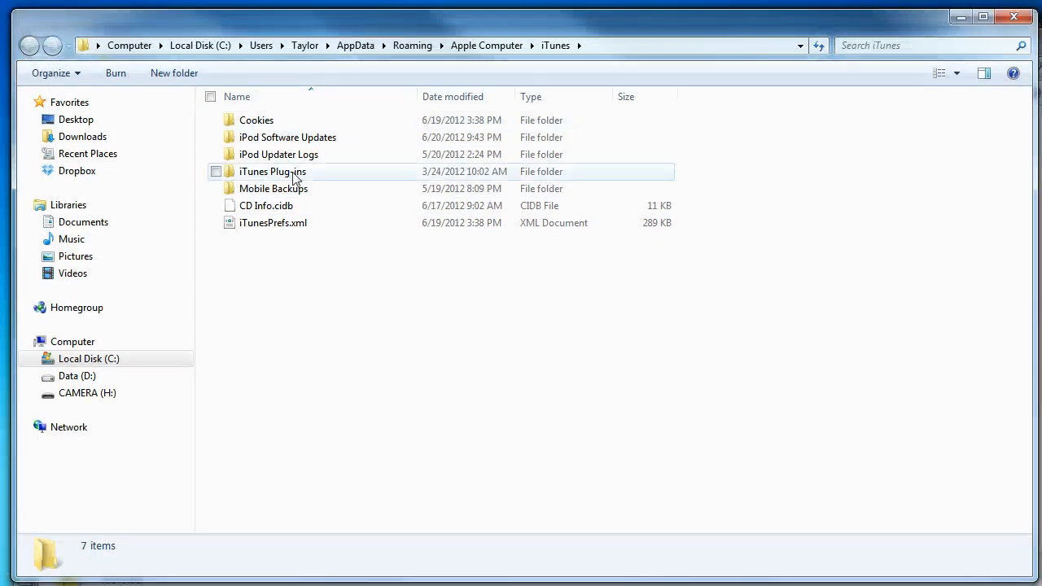
{"action": "left_click", "coordinate": [287, 137]}
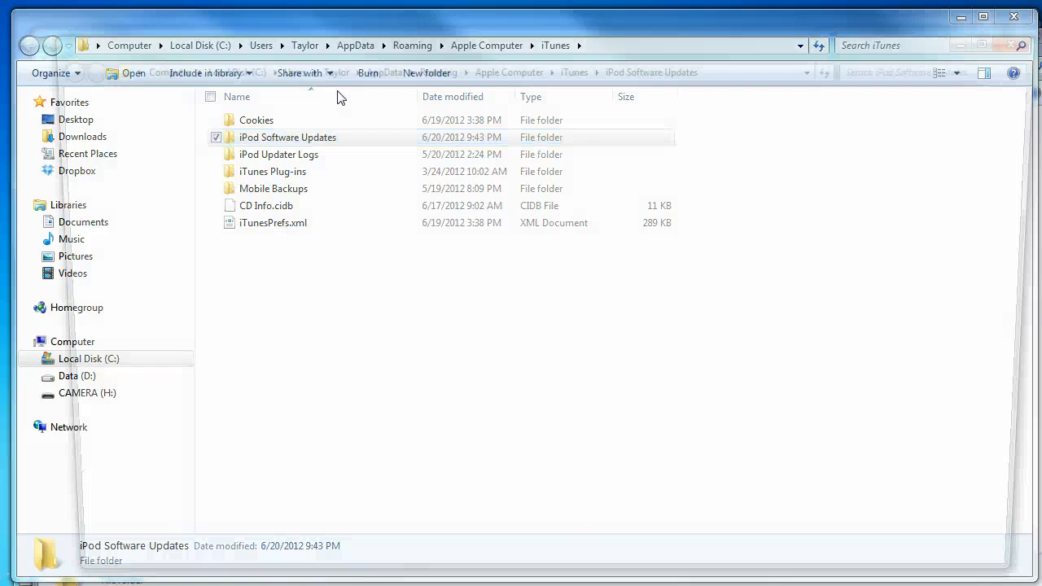
{"action": "double_click", "coordinate": [286, 137]}
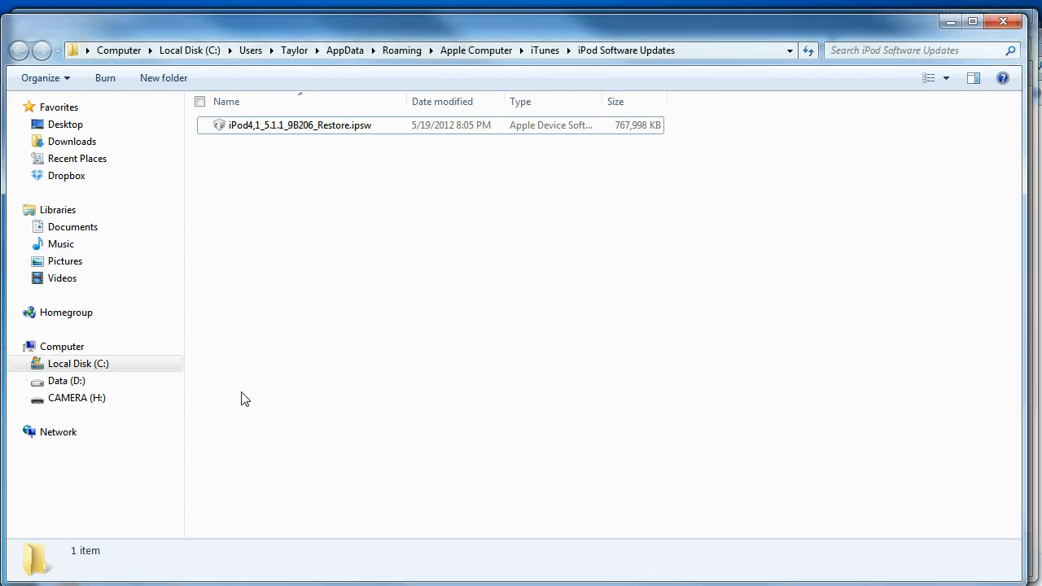
{"action": "mouse_move", "coordinate": [198, 320]}
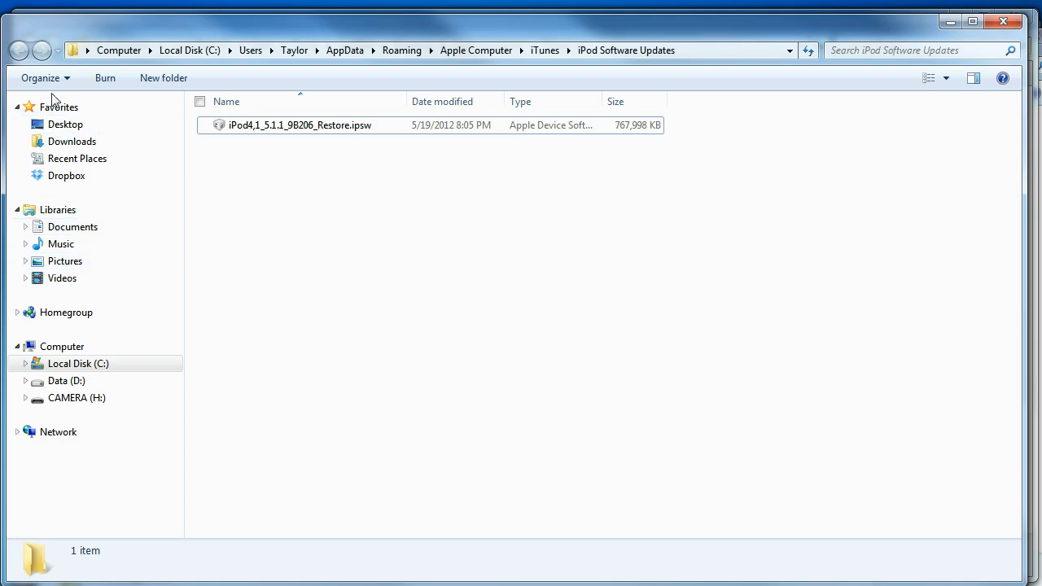
Step: Reopen Folder Options > View and confirm 'Show hidden files, folders, and drives' is still selected
{"action": "left_click", "coordinate": [41, 78]}
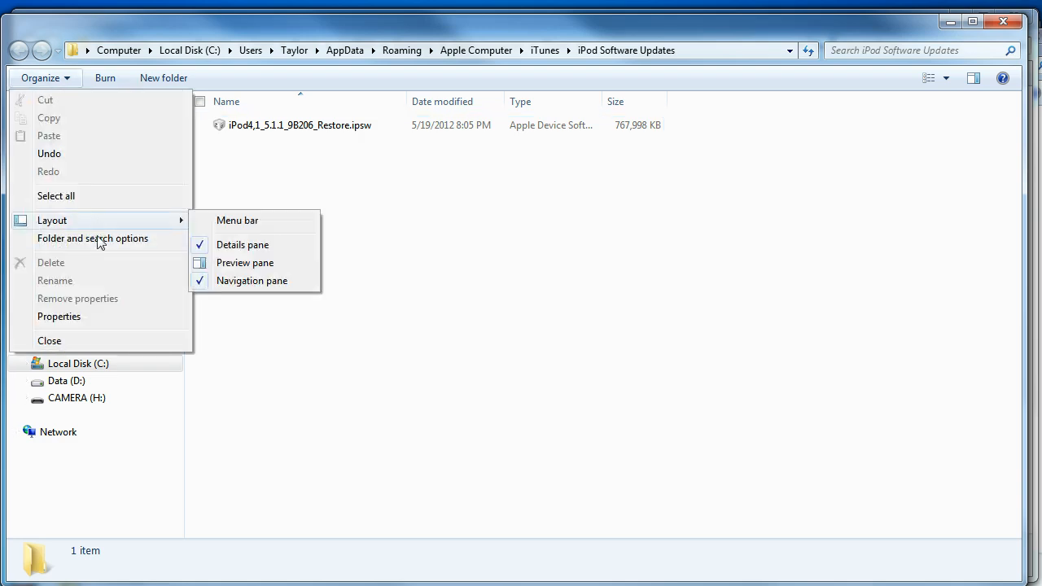
{"action": "left_click", "coordinate": [91, 238]}
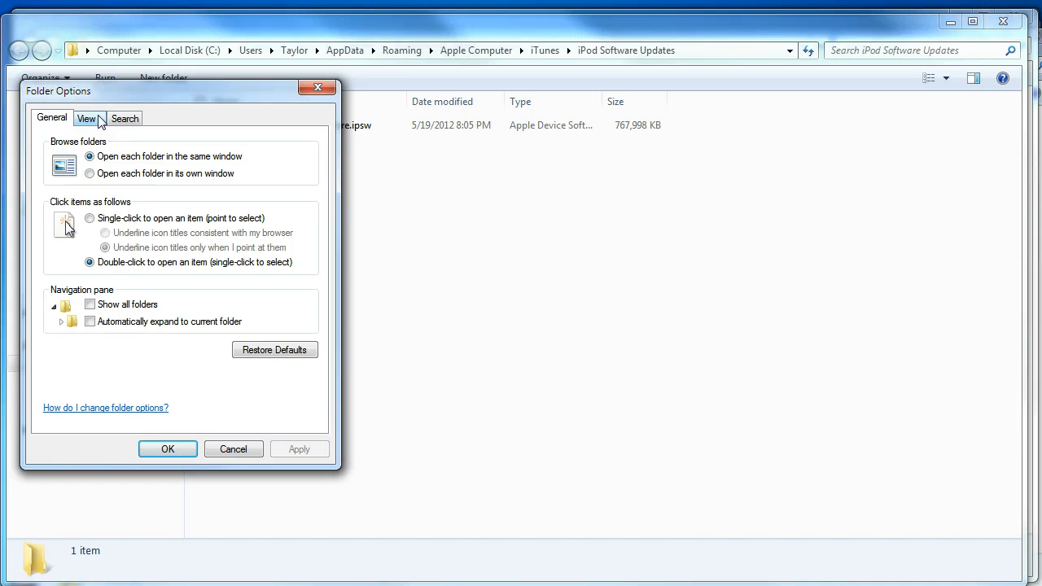
{"action": "left_click", "coordinate": [84, 117]}
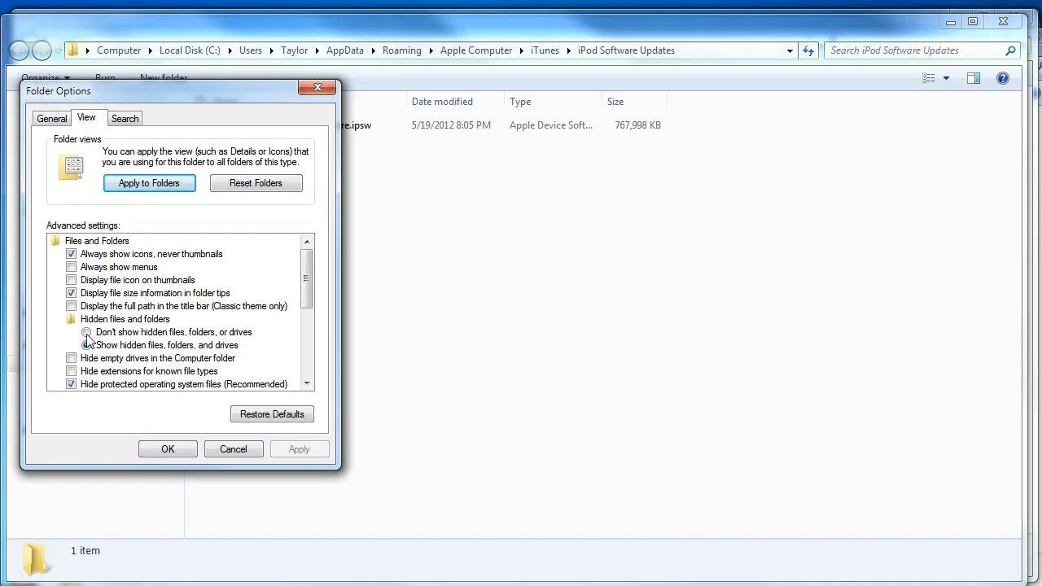
{"action": "left_click", "coordinate": [86, 345]}
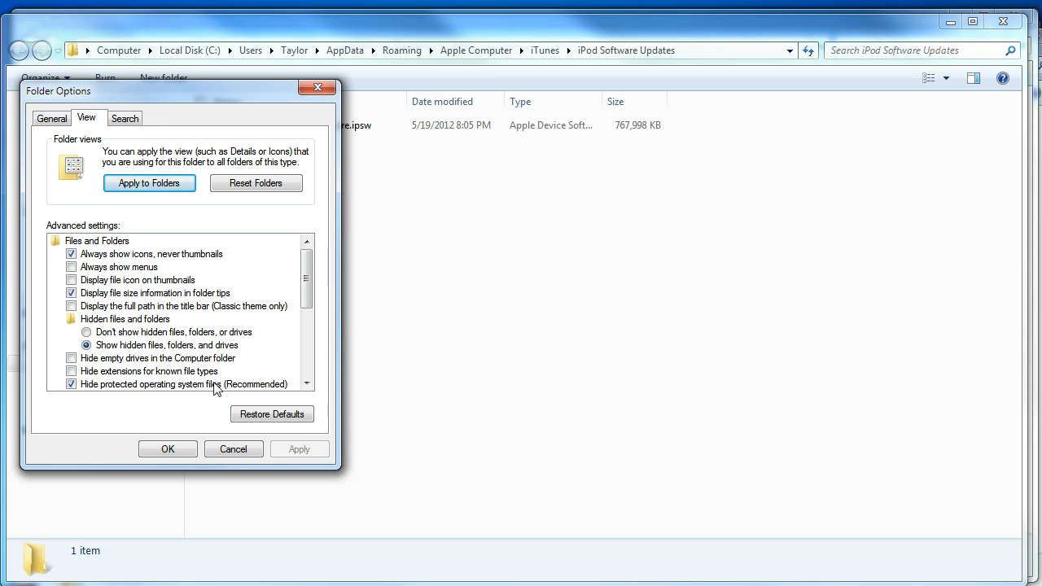
{"action": "left_click", "coordinate": [168, 449]}
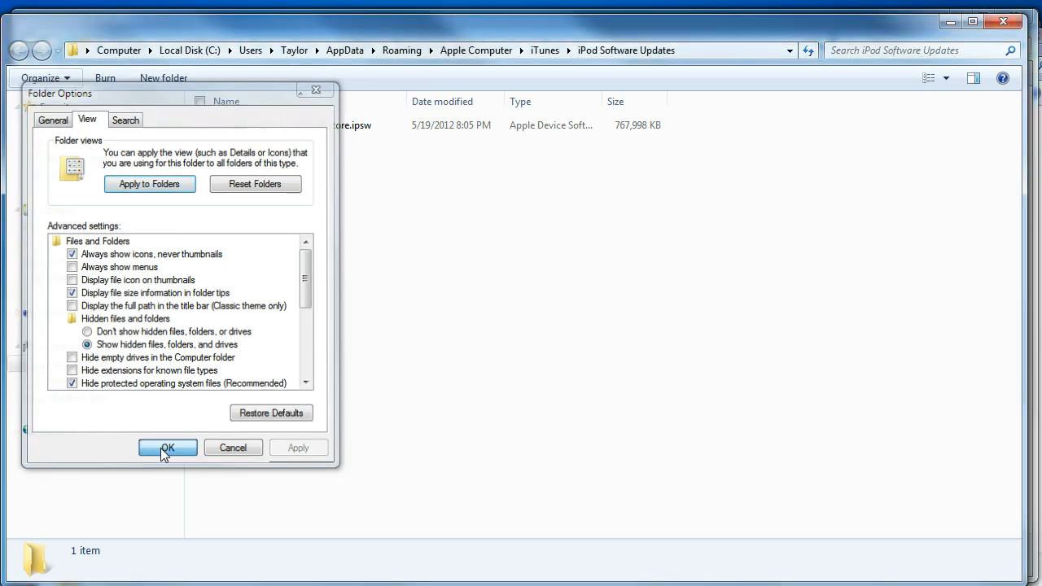
{"action": "left_click", "coordinate": [168, 448]}
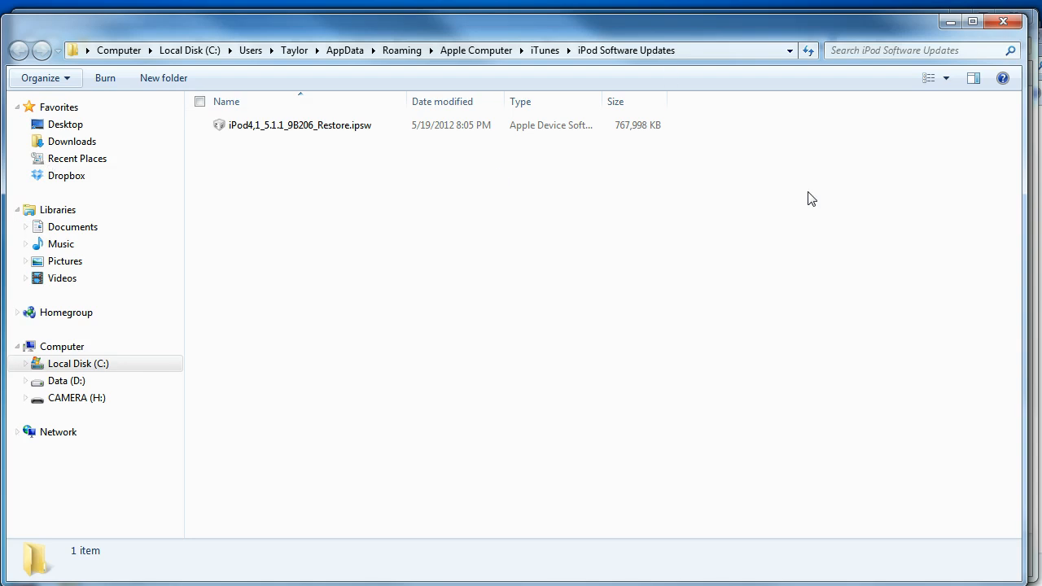
{"action": "mouse_move", "coordinate": [615, 283]}
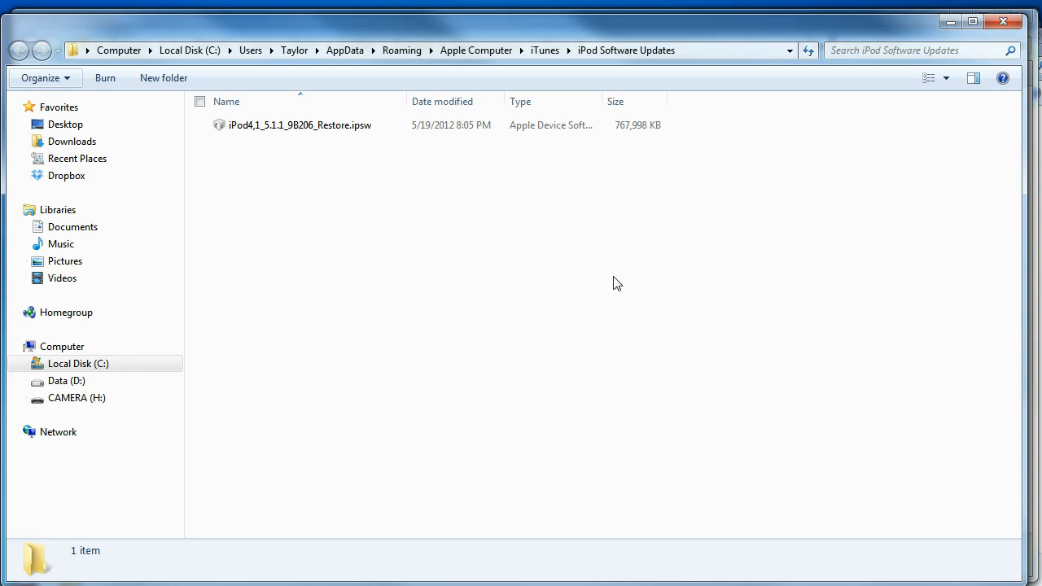
{"action": "mouse_move", "coordinate": [541, 257]}
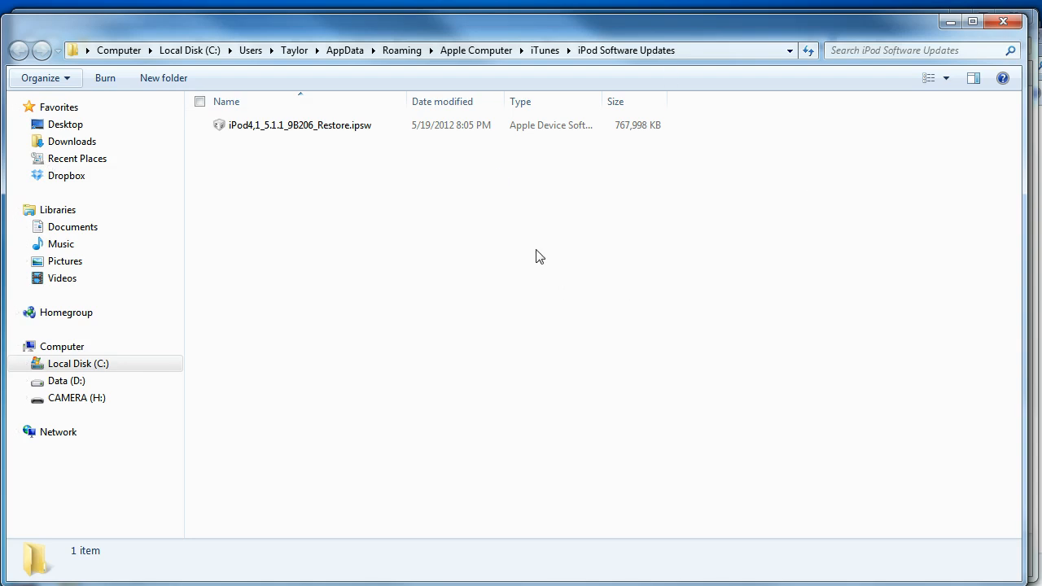